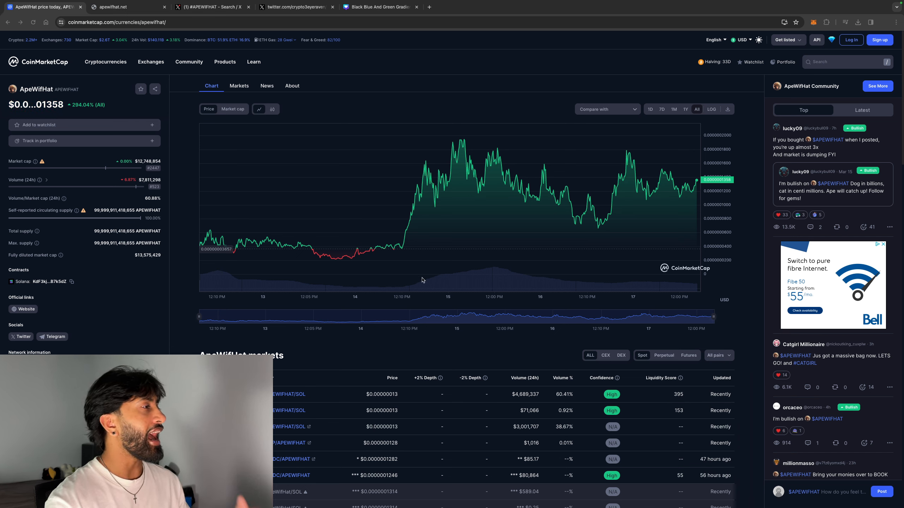
mouse_move(214, 241)
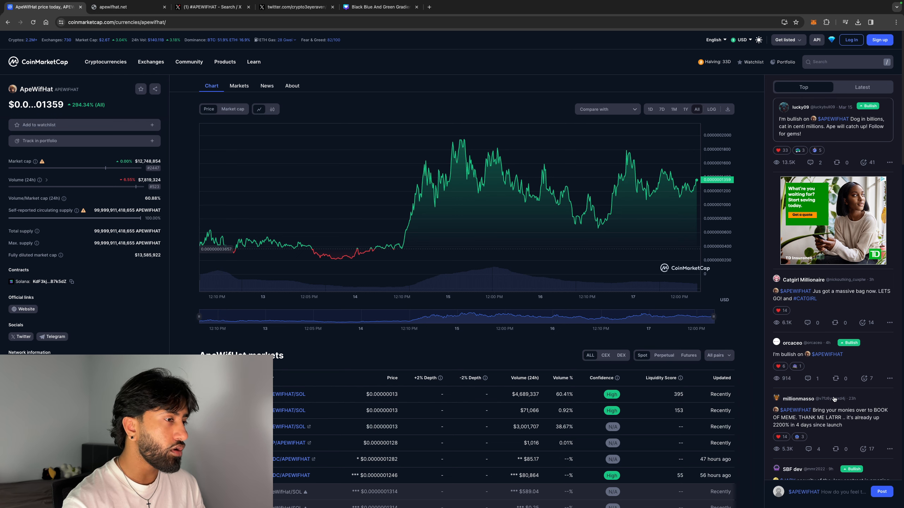
Step: Move to the apewifhat.net tab and scroll to the 'About wif us' Solana meme coin description
scroll("down", 3)
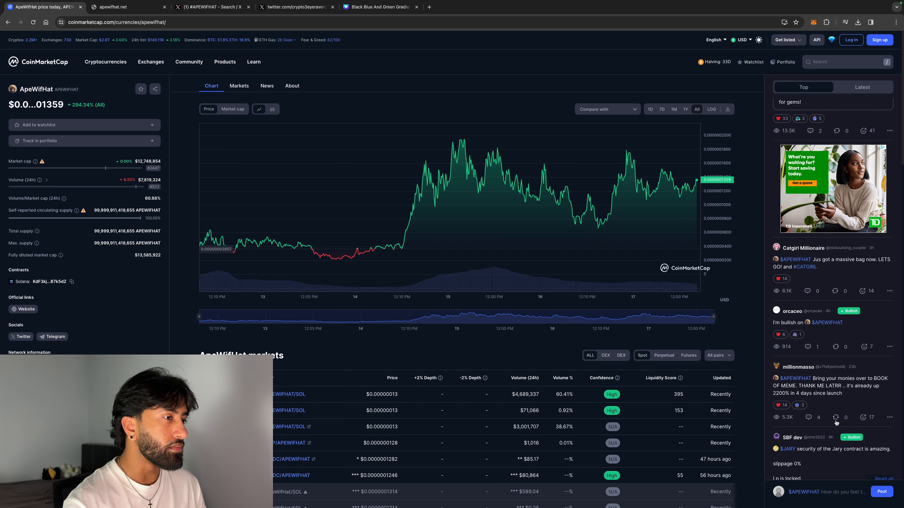
scroll("down", 3)
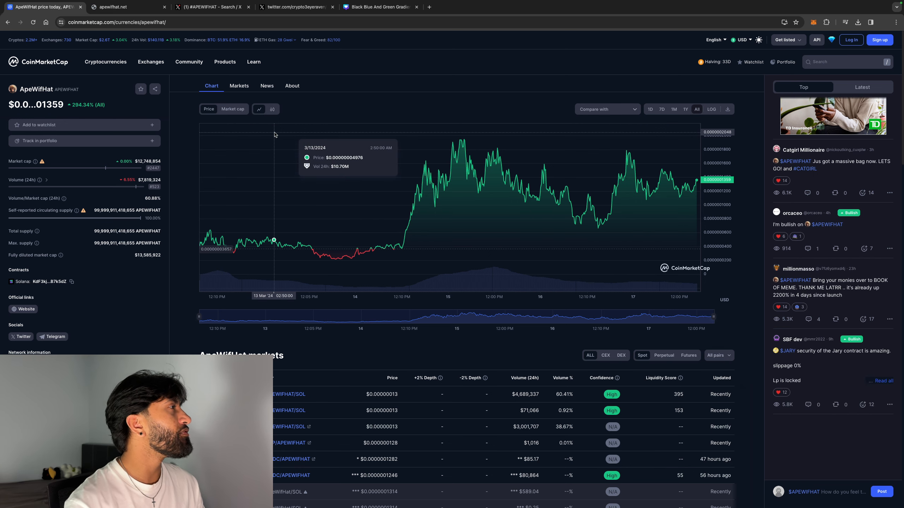
left_click(121, 8)
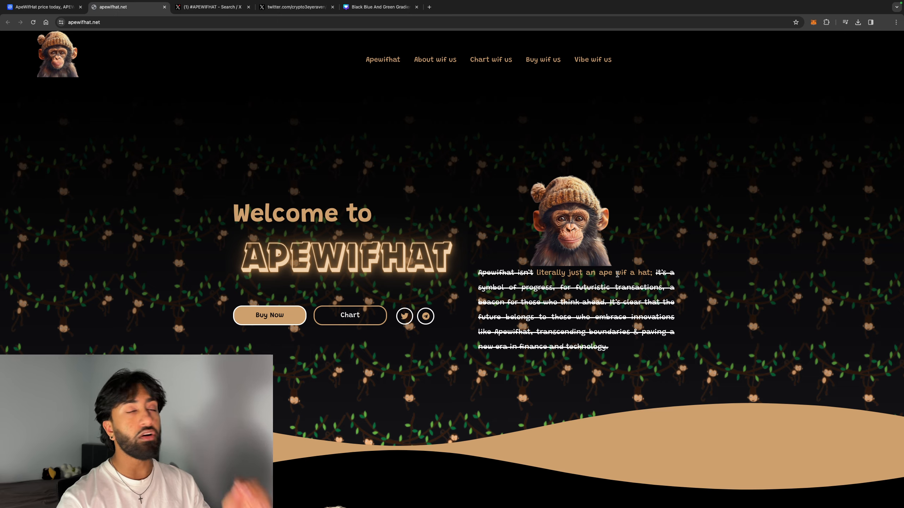
scroll("down", 3)
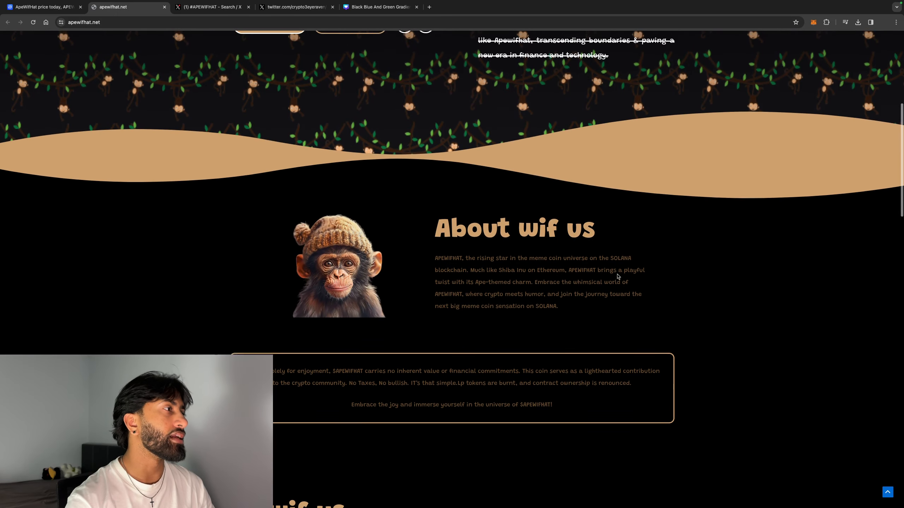
scroll("down", 3)
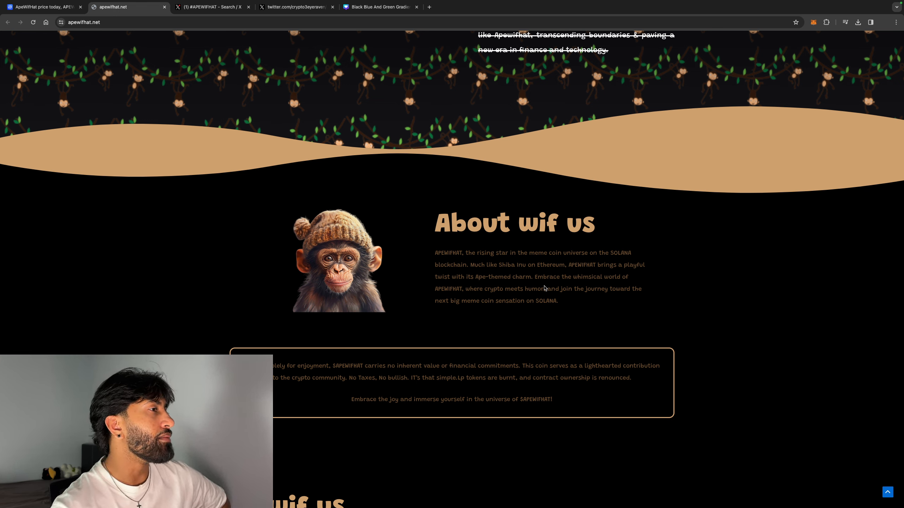
mouse_move(497, 285)
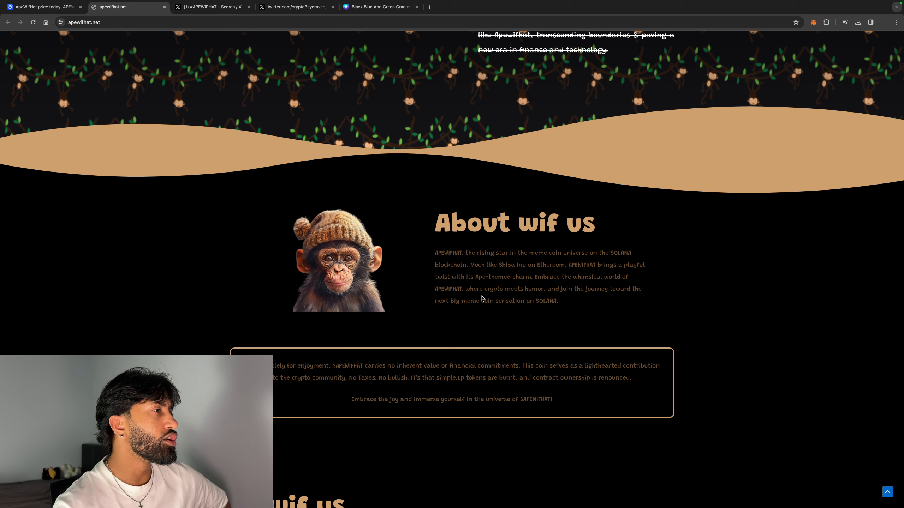
mouse_move(495, 324)
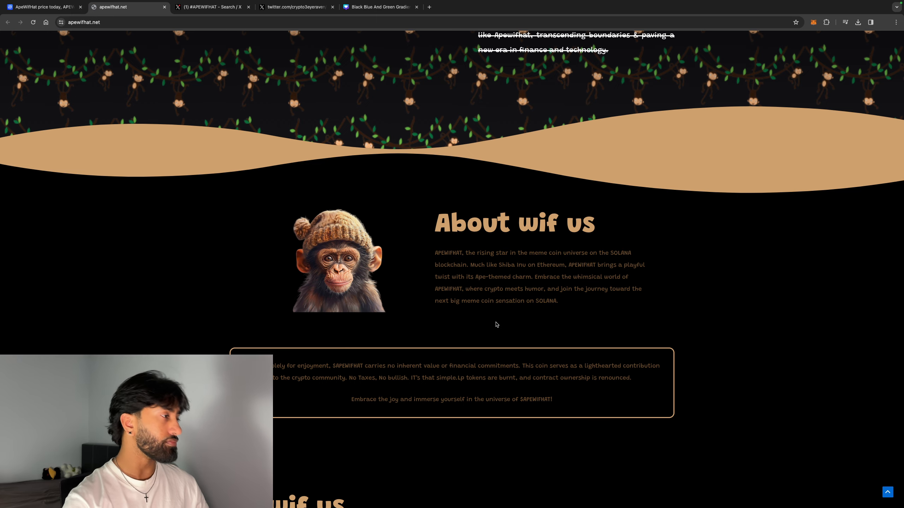
Step: Scroll to 'Chart wif us' with the contract address and DexScreener chart
scroll("down", 3)
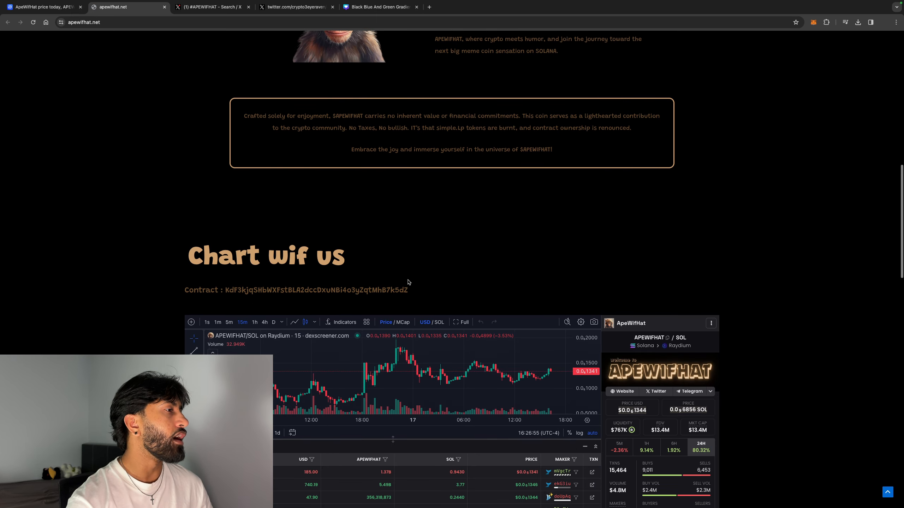
scroll("down", 3)
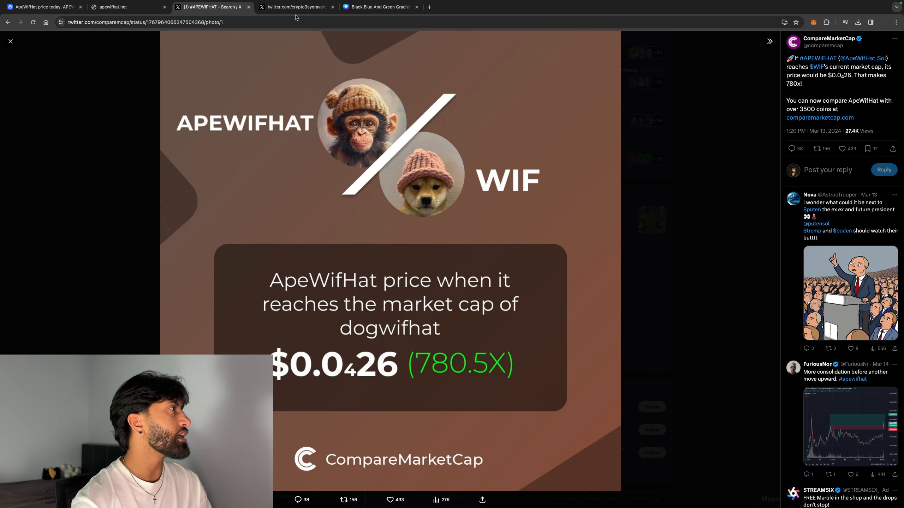
Step: View the HILO GOD #APEWIFHAT 4hr-candle post, then return to the CoinMarketCap tab
left_click(295, 7)
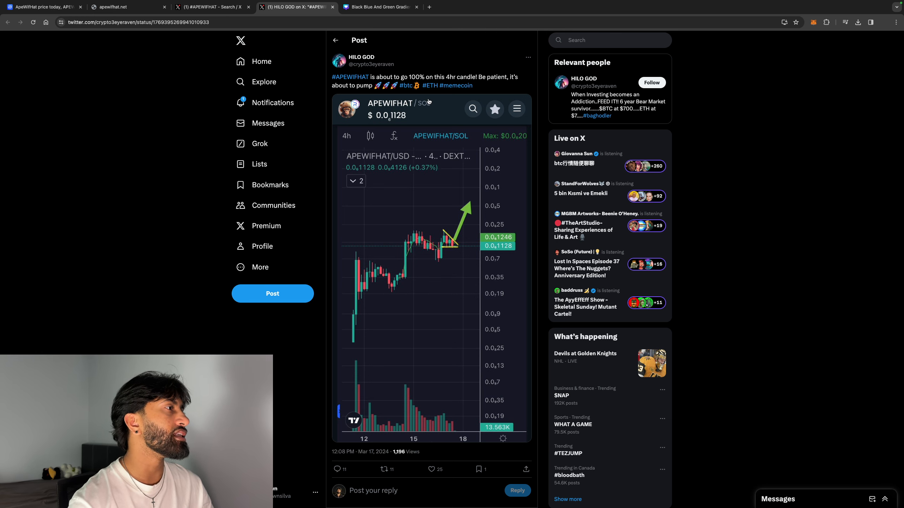
left_click(40, 6)
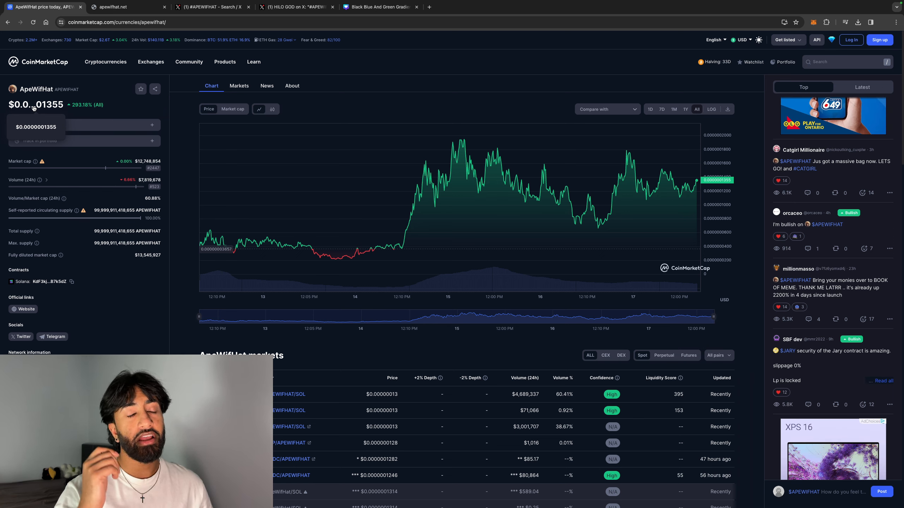
mouse_move(75, 211)
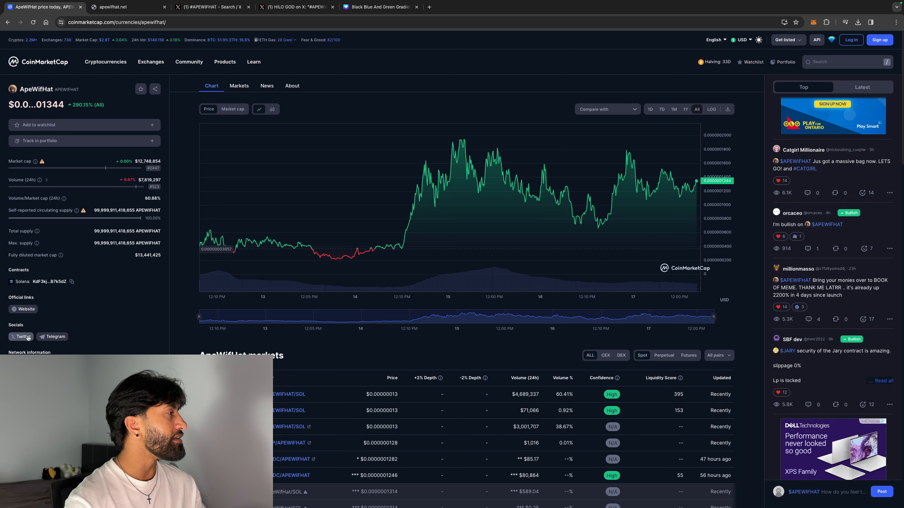
left_click(21, 337)
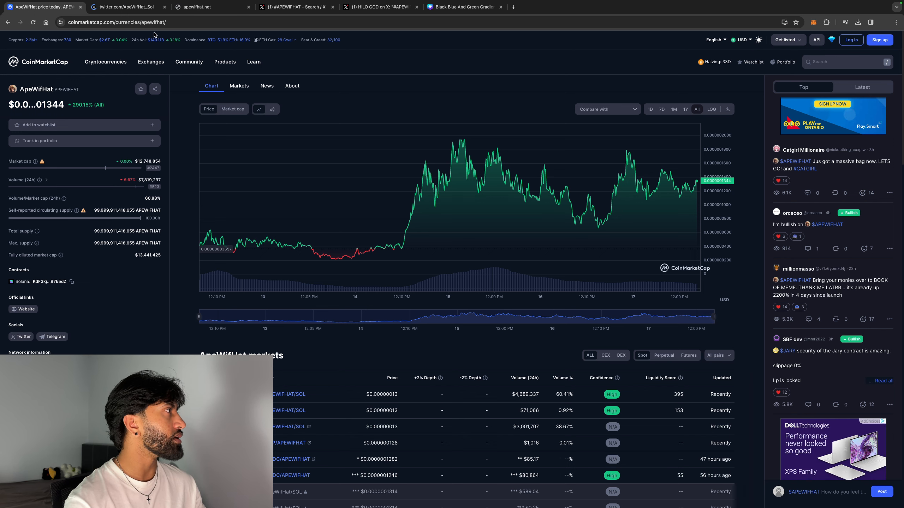
left_click(124, 7)
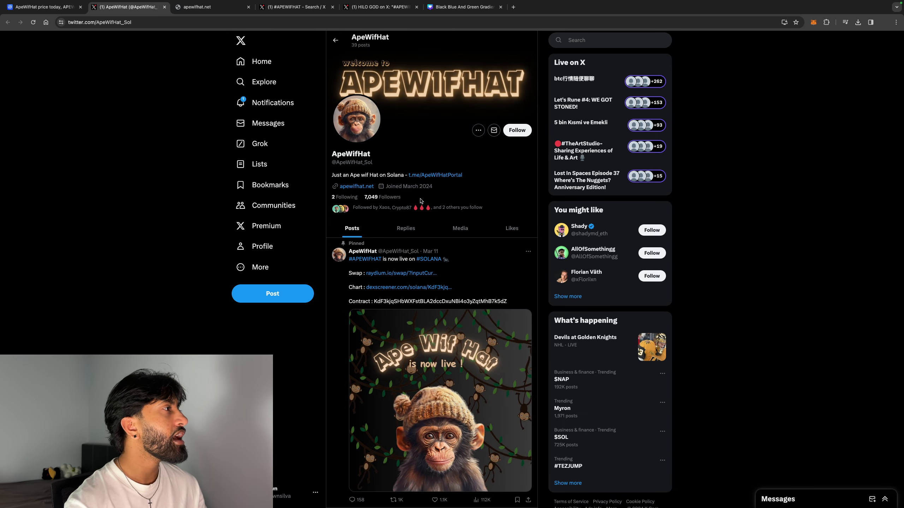
scroll("down", 3)
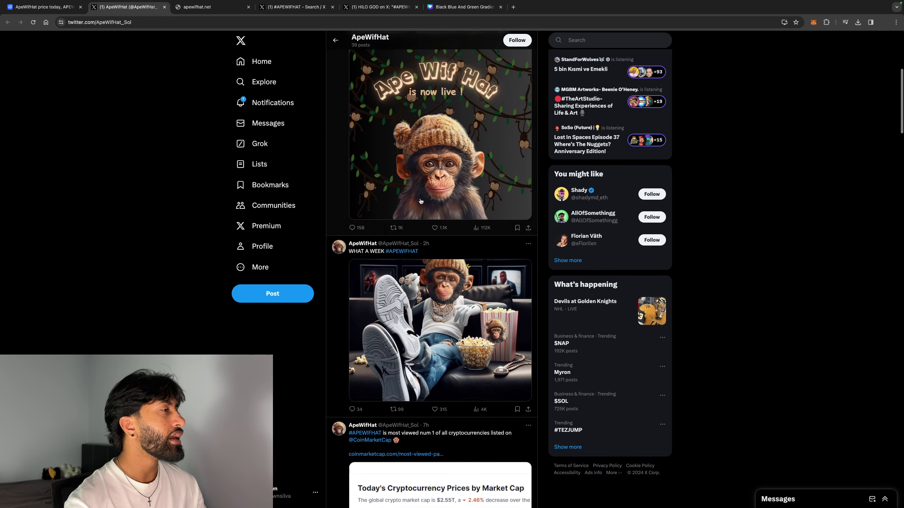